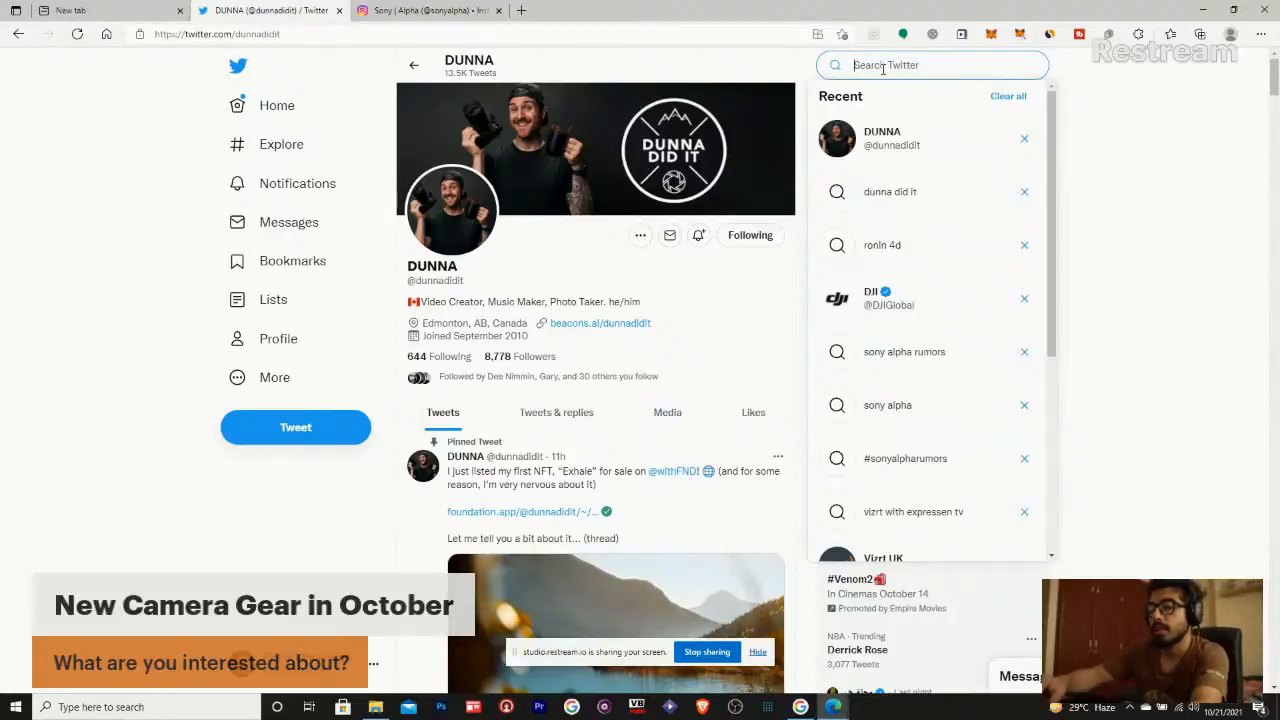
- Search Twitter for "go pro hero 10" and scroll through the Top results
{"action": "type", "text": "go prohero"}
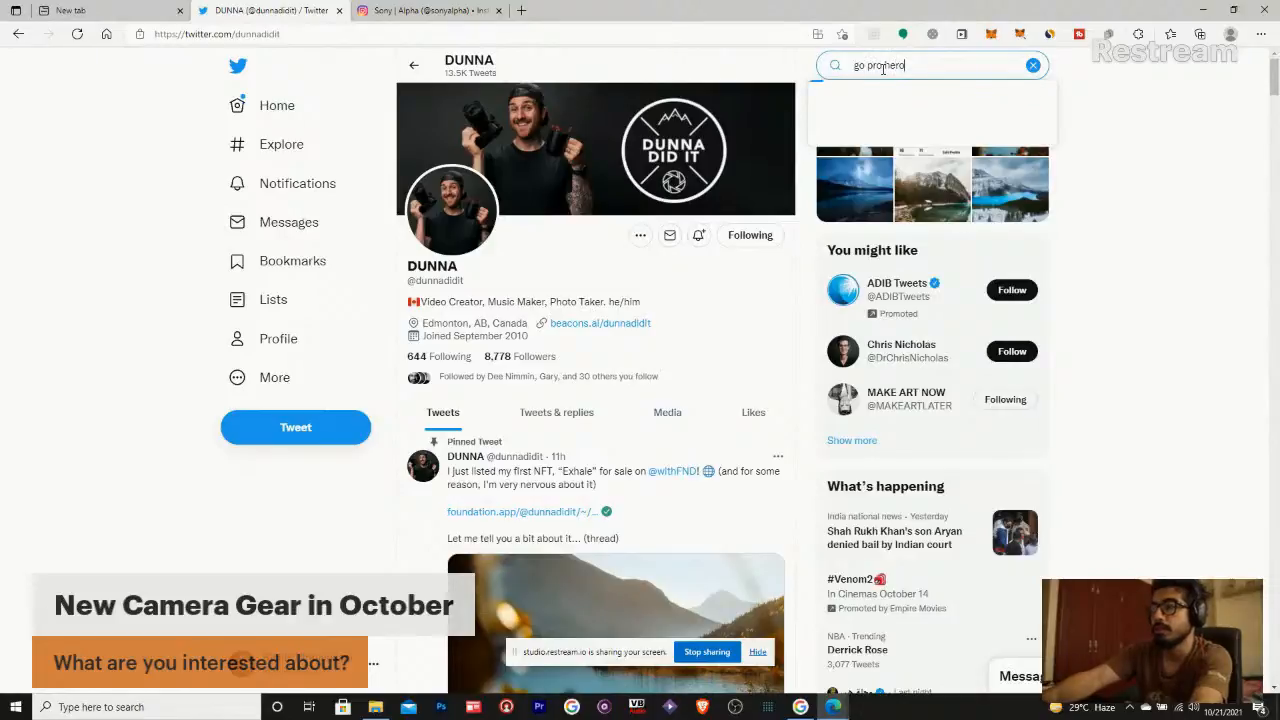
{"action": "type", "text": "10"}
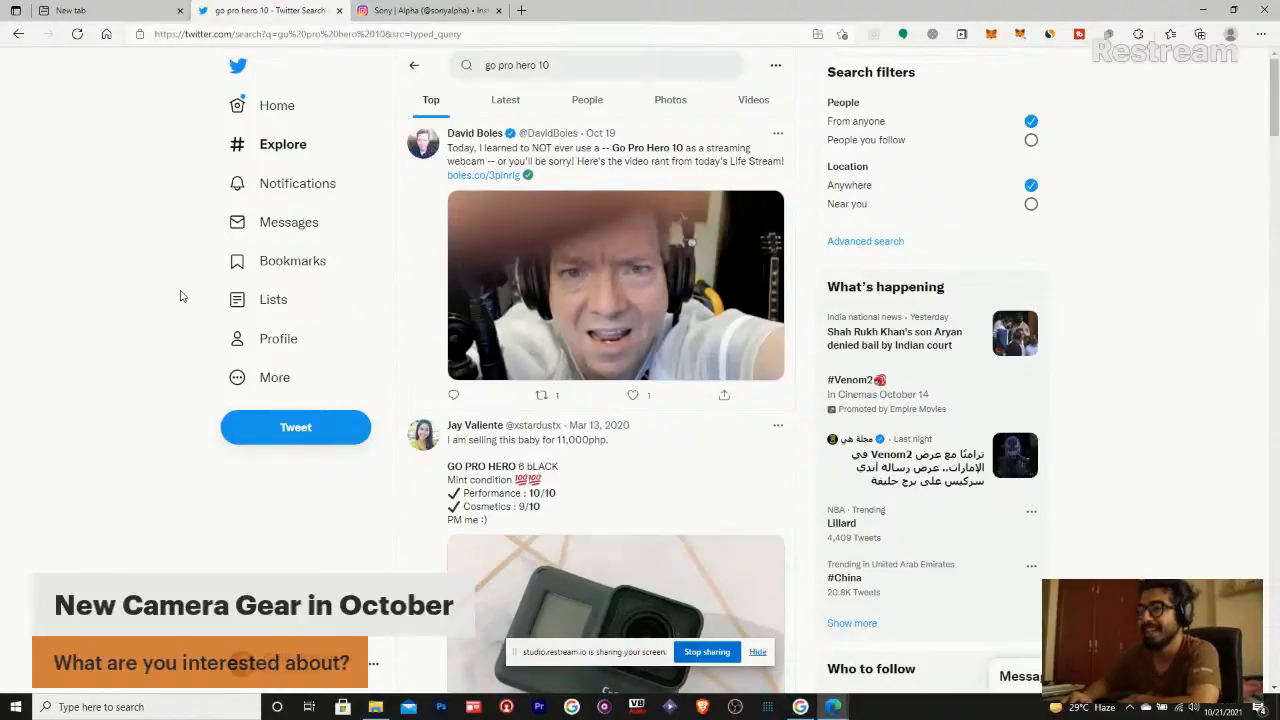
{"action": "scroll", "scroll_direction": "down", "scroll_amount": 3}
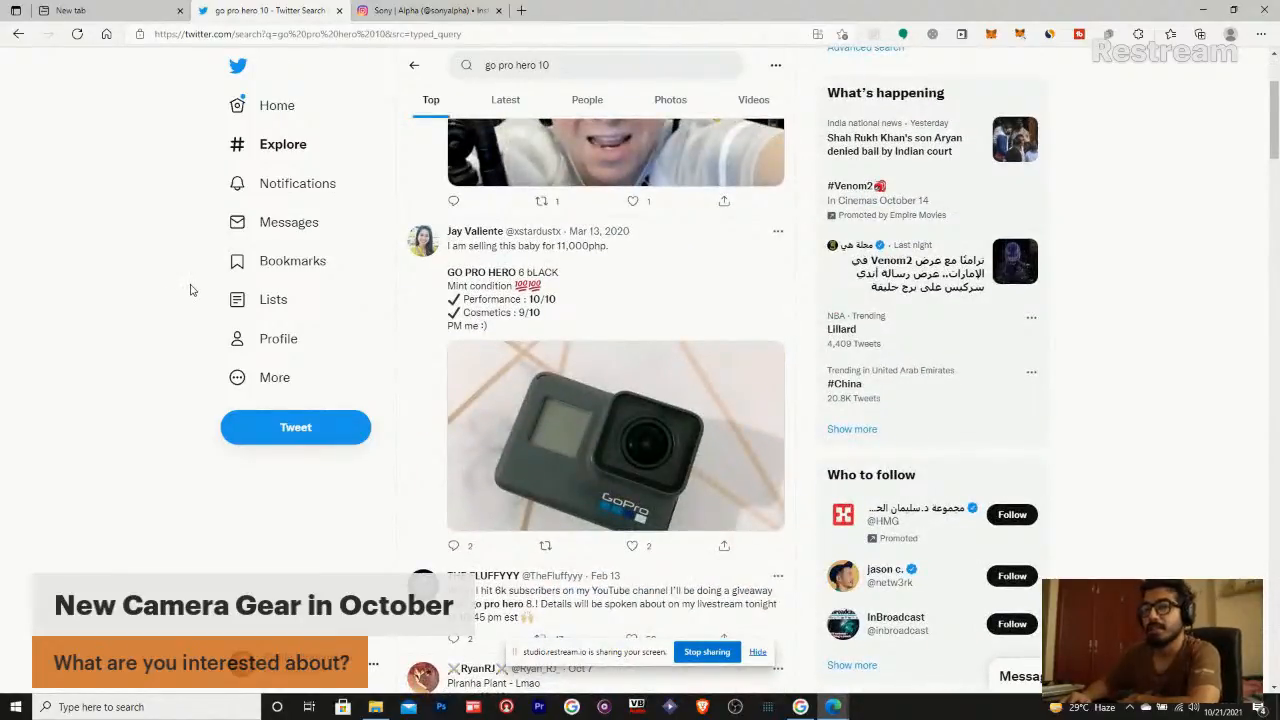
{"action": "scroll", "scroll_direction": "down", "scroll_amount": 3}
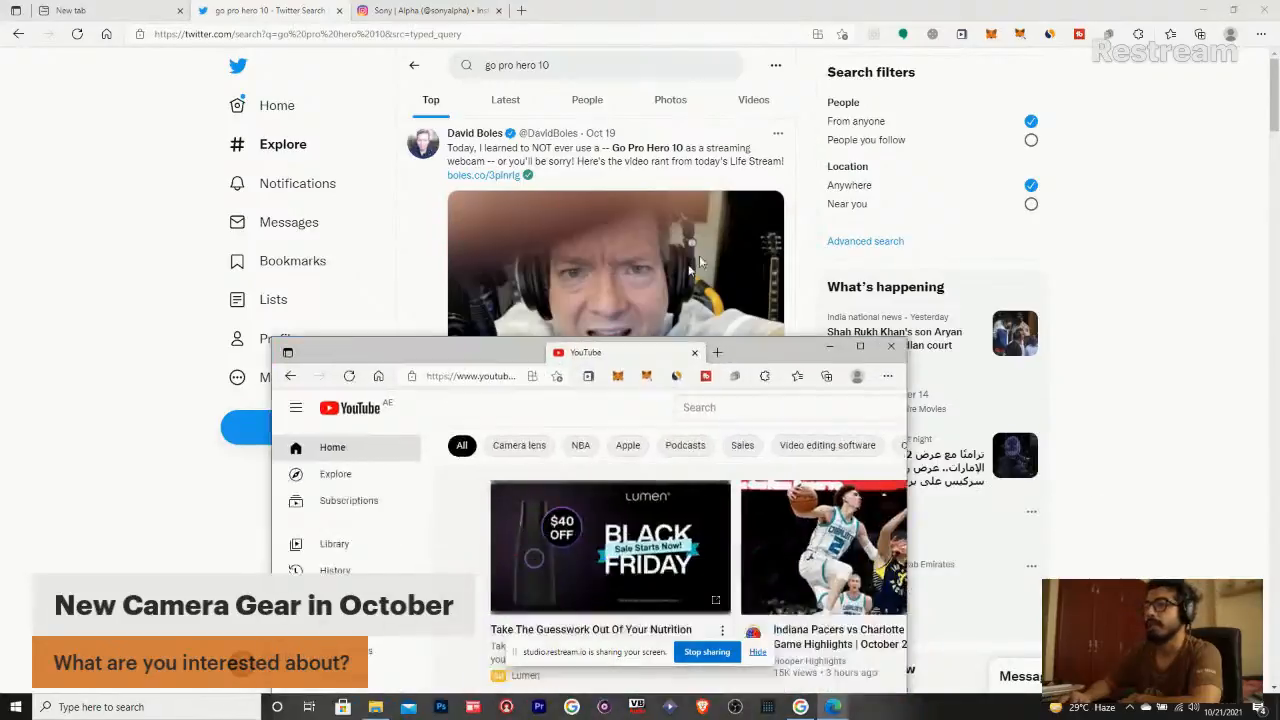
- Maximize the YouTube window and go to the watch History page
{"action": "left_click", "coordinate": [860, 348]}
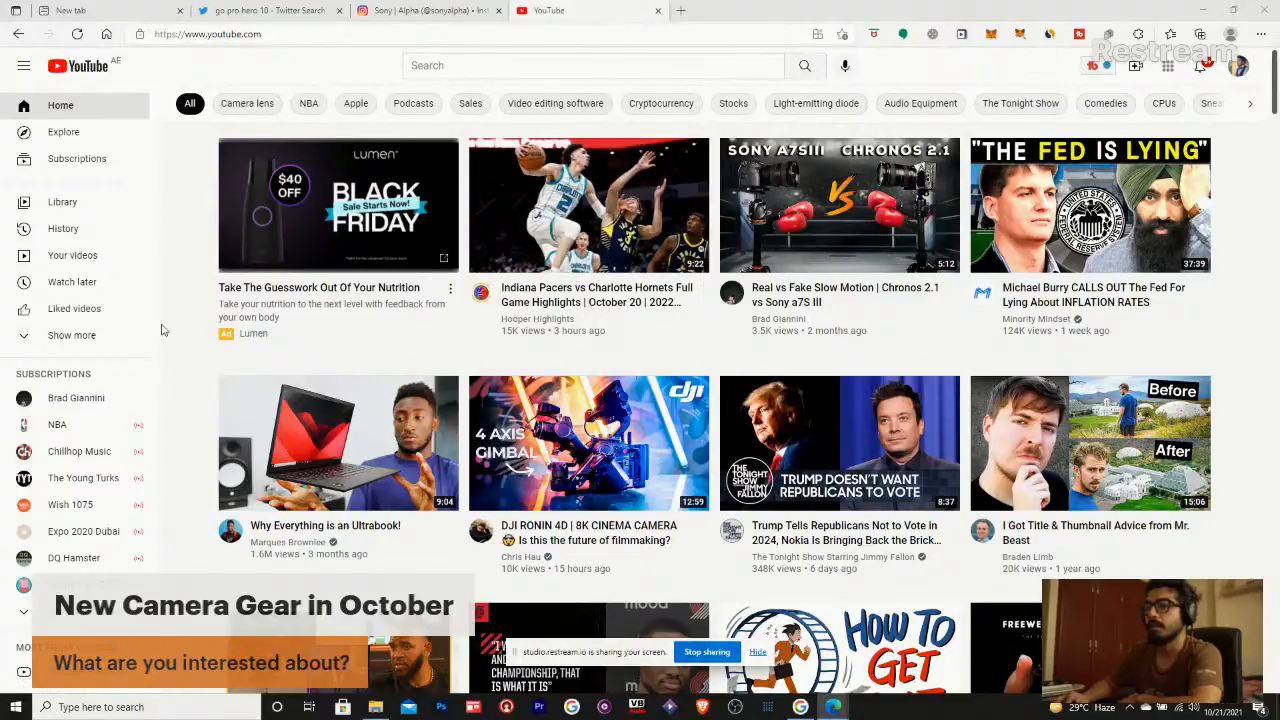
{"action": "left_click", "coordinate": [64, 228]}
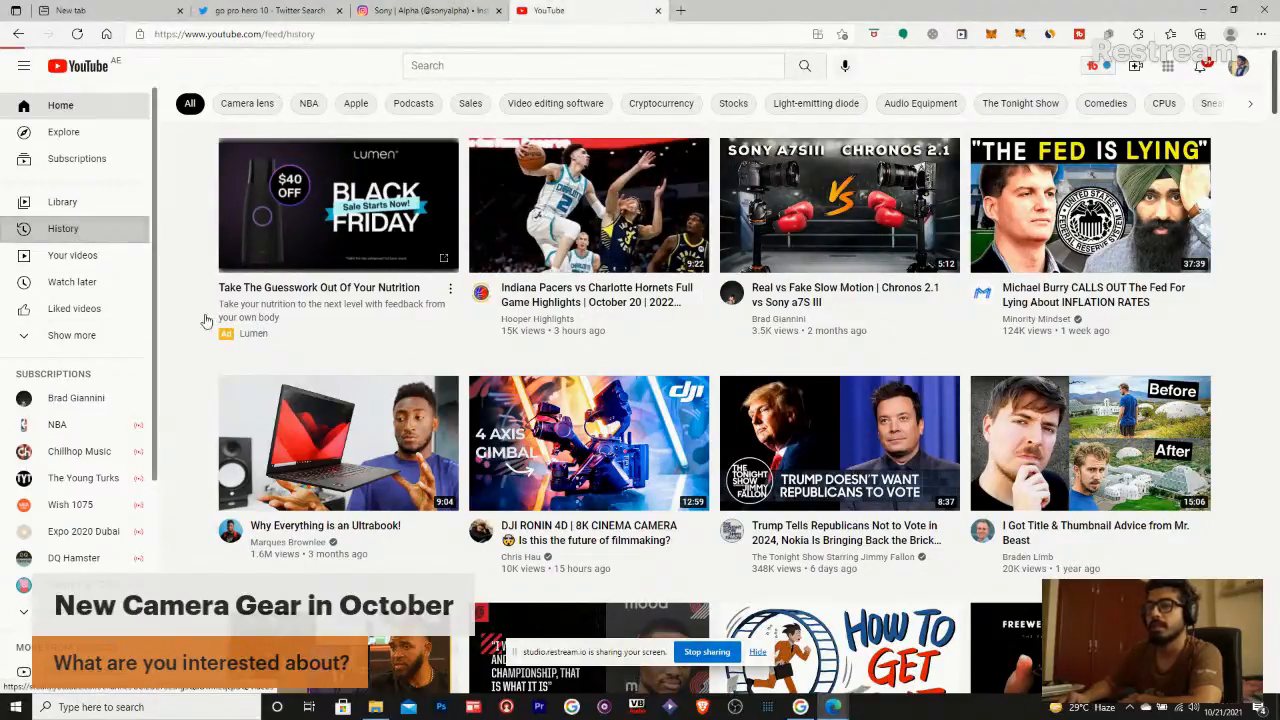
{"action": "left_click", "coordinate": [64, 228]}
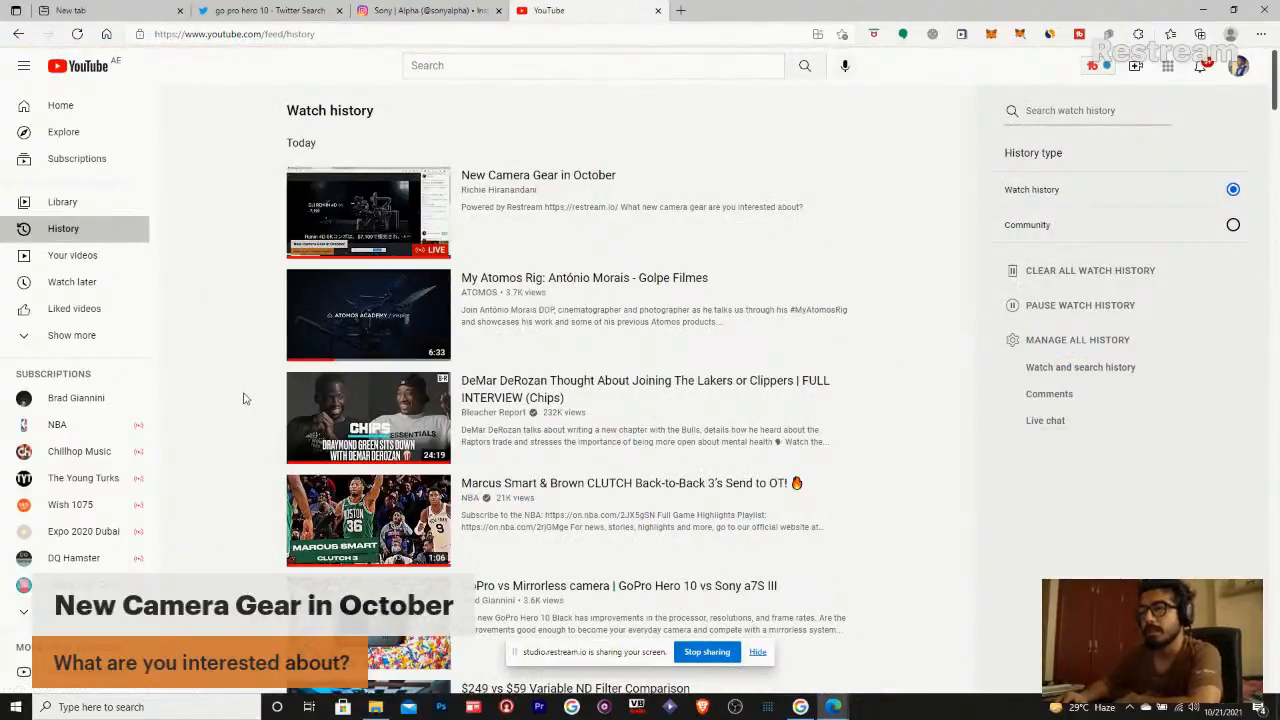
- From watch history, start the "GoPro Hero 10 vs Sony a7S III" comparison video
{"action": "scroll", "scroll_direction": "down", "scroll_amount": 3}
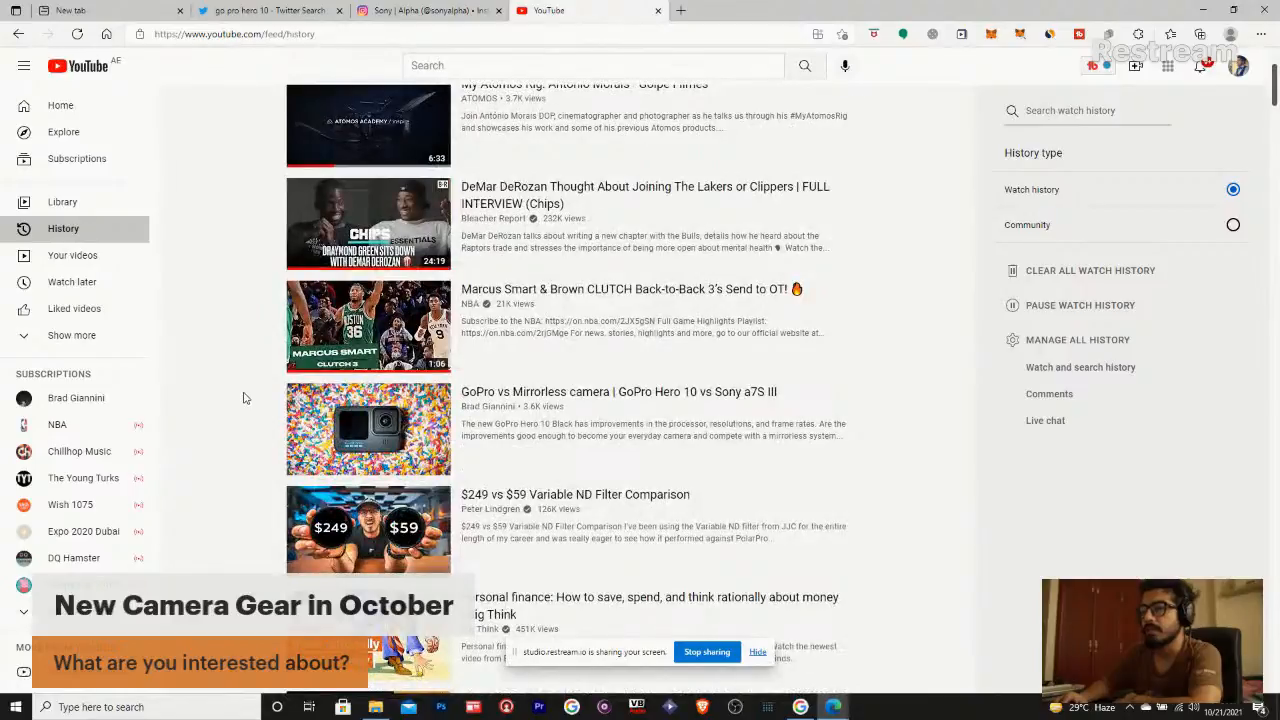
{"action": "mouse_move", "coordinate": [416, 430]}
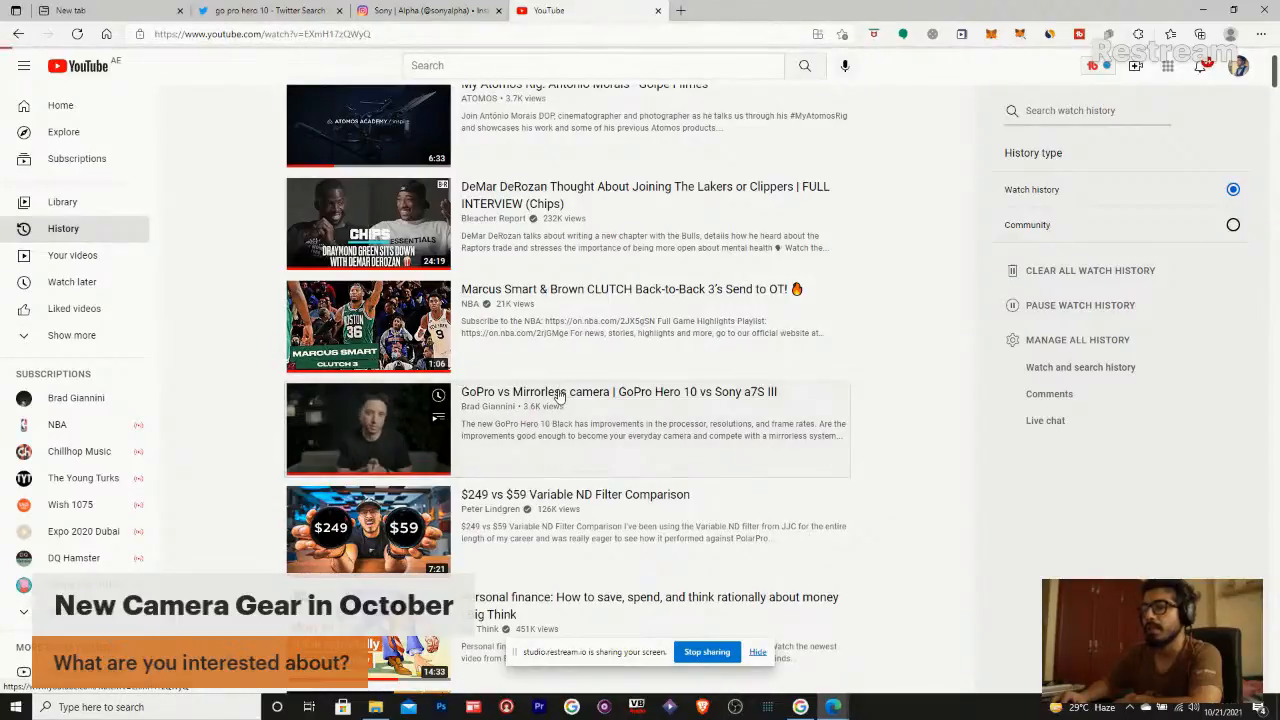
{"action": "left_click", "coordinate": [368, 428]}
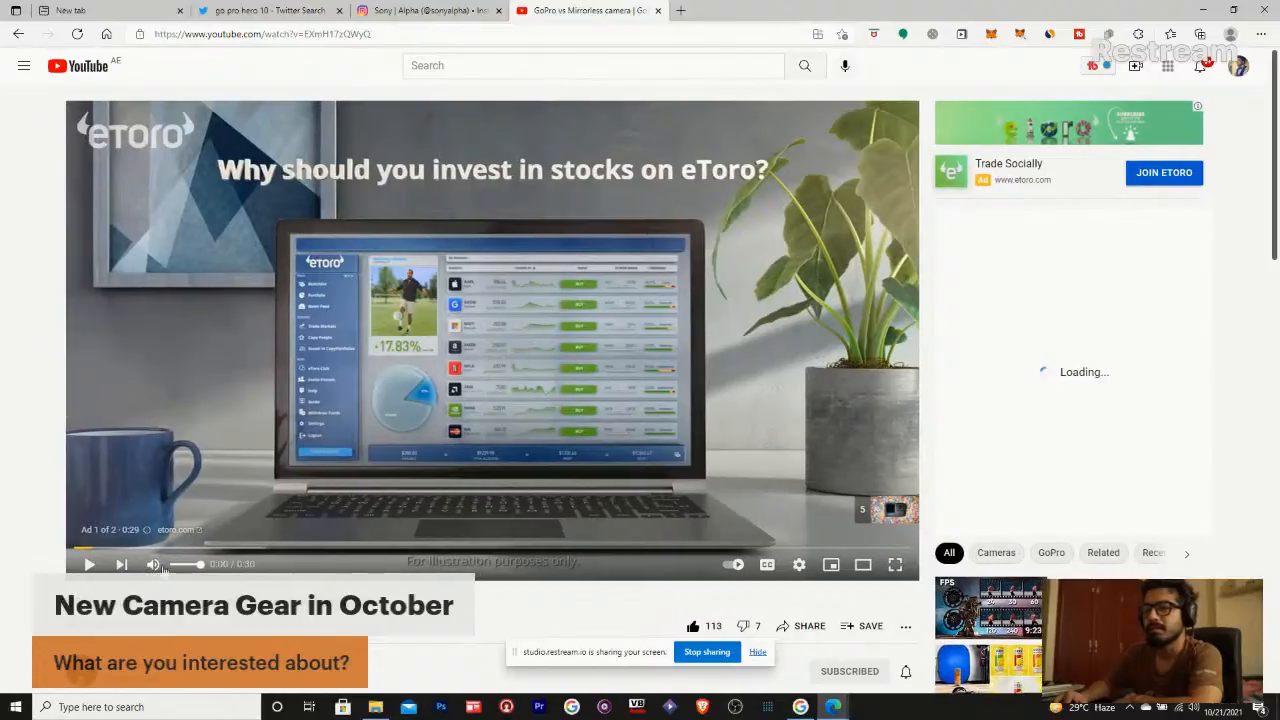
- Get the comparison video playing past the pre-roll ad and seek ahead in the player
{"action": "left_click", "coordinate": [152, 564]}
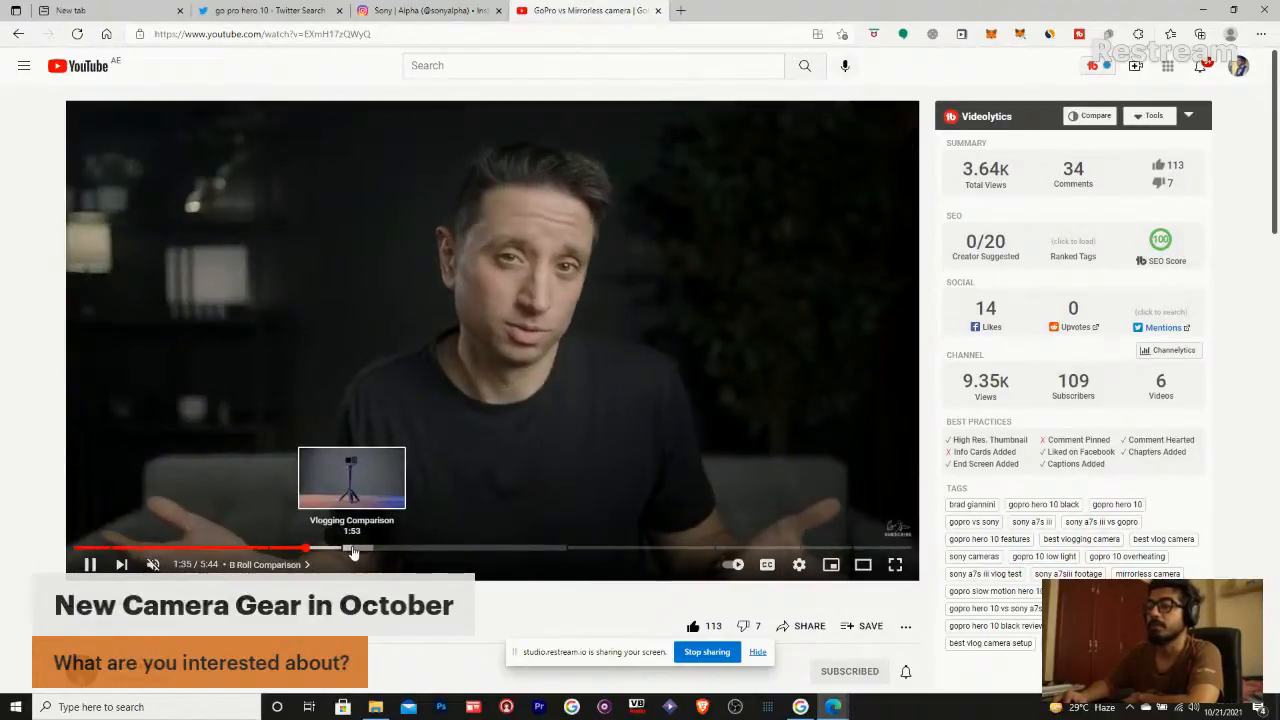
{"action": "left_click", "coordinate": [352, 548]}
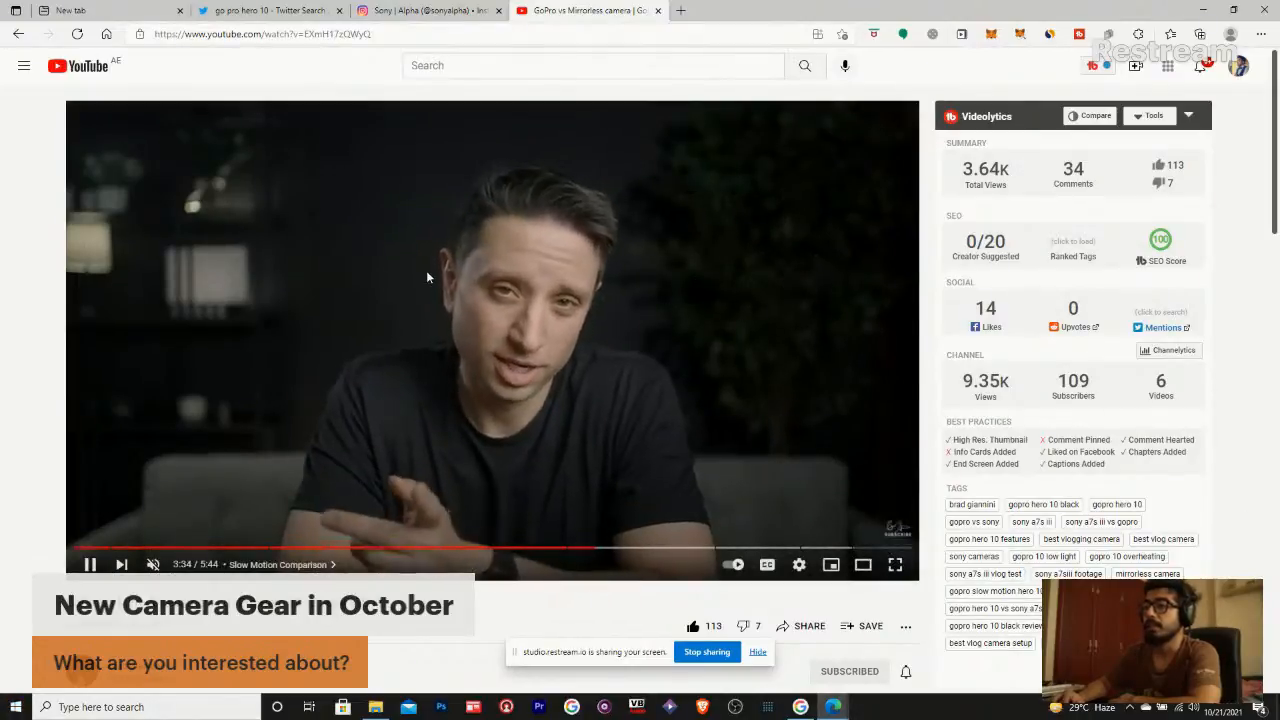
- After watching through the Slow Motion Comparison, begin a new YouTube search
{"action": "left_click", "coordinate": [590, 64]}
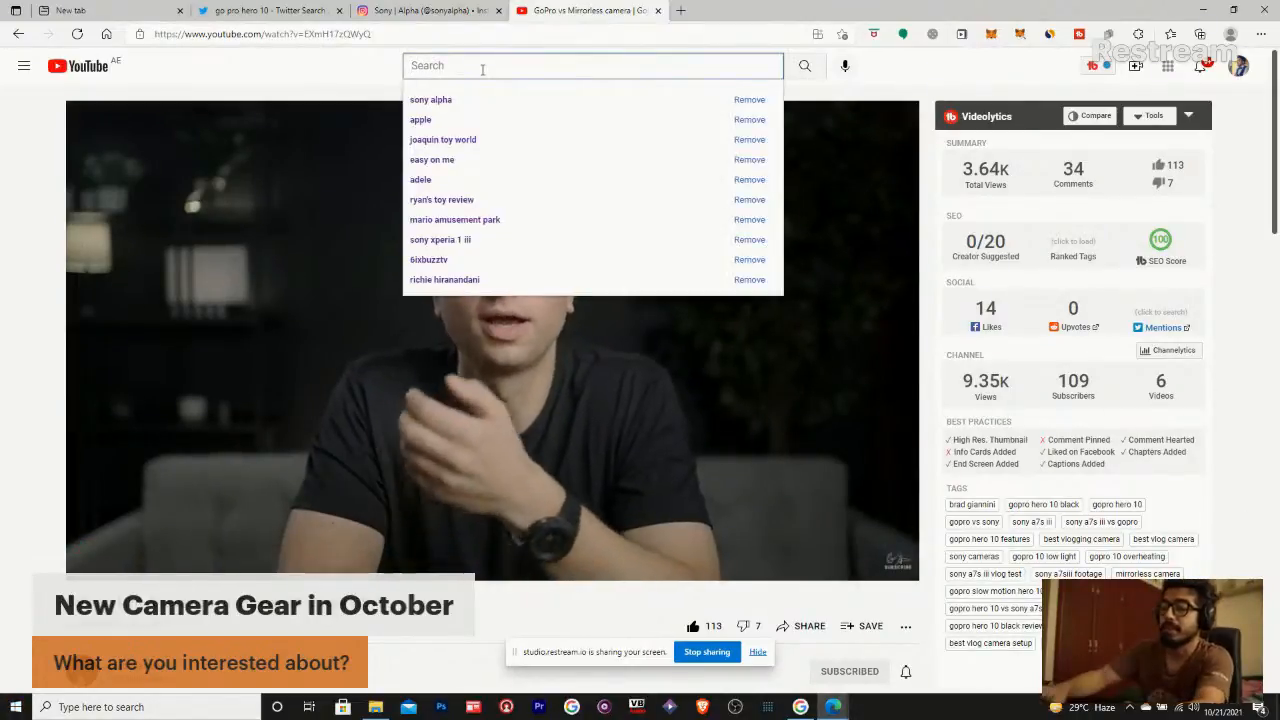